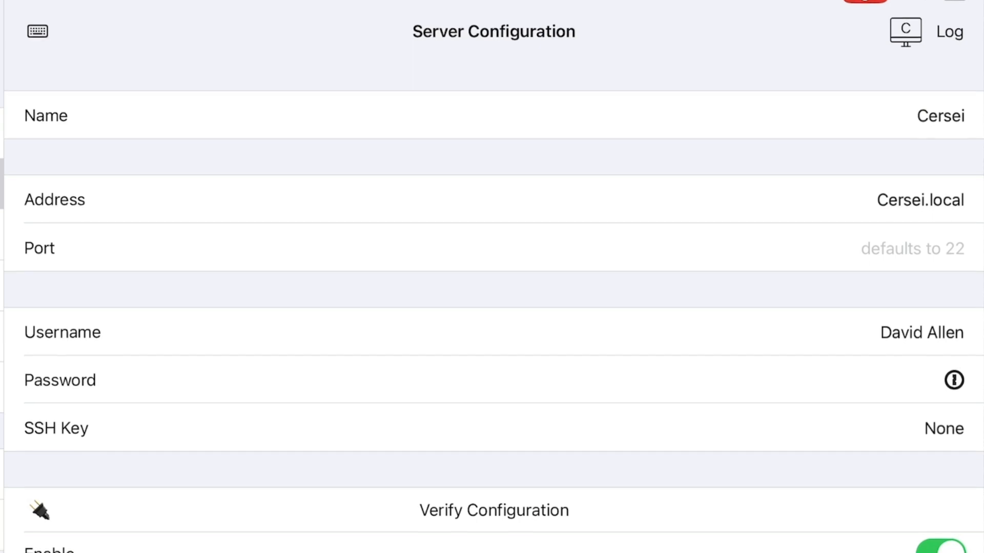
scroll(down, 3)
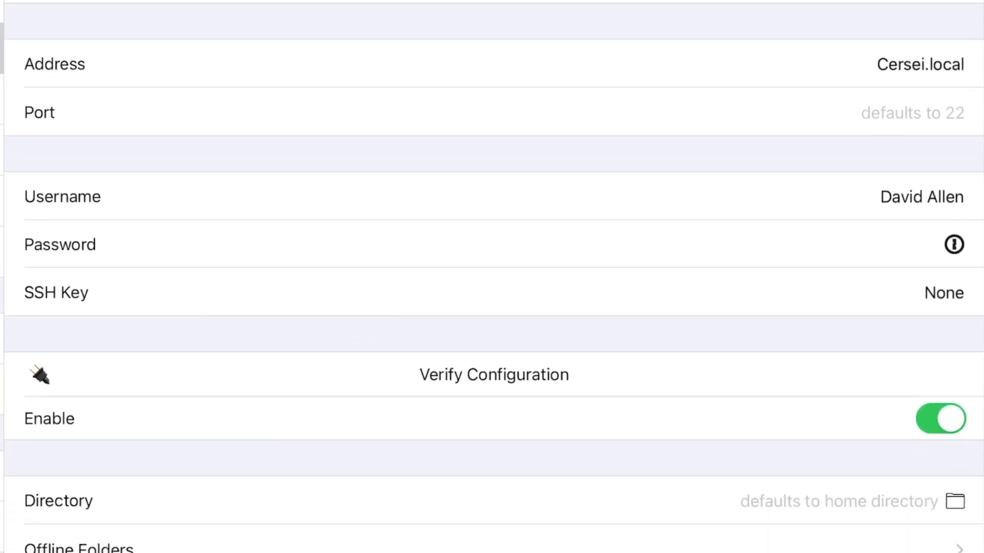
scroll(down, 3)
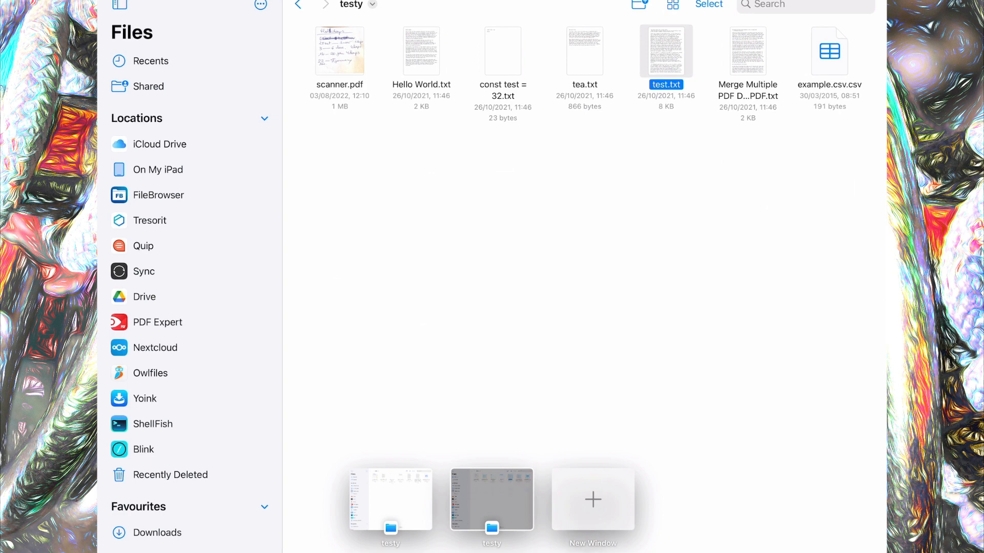
click(152, 423)
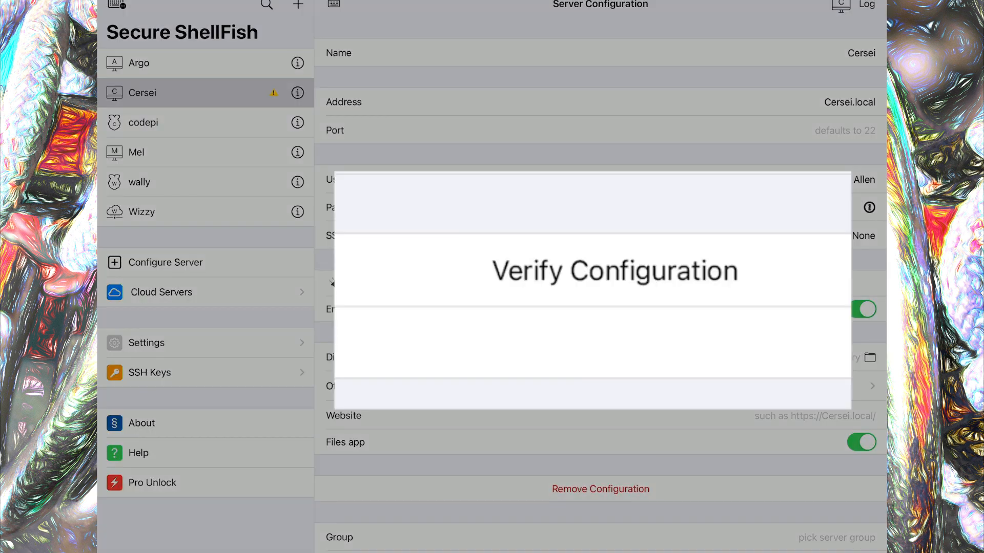
Verify Cersei's connection settings with Verify Configuration.
click(599, 283)
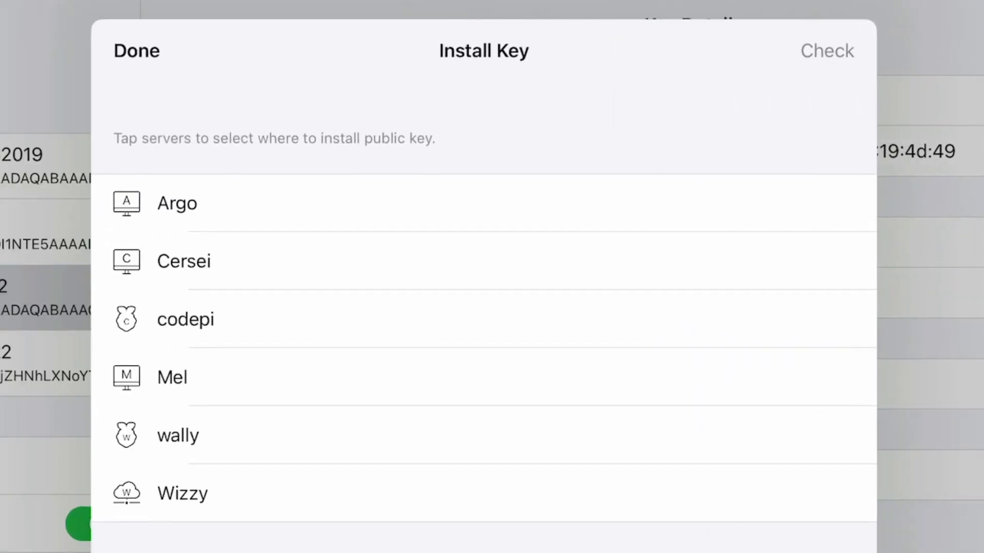
Install the iPad public key on Cersei and return to the server list.
click(183, 261)
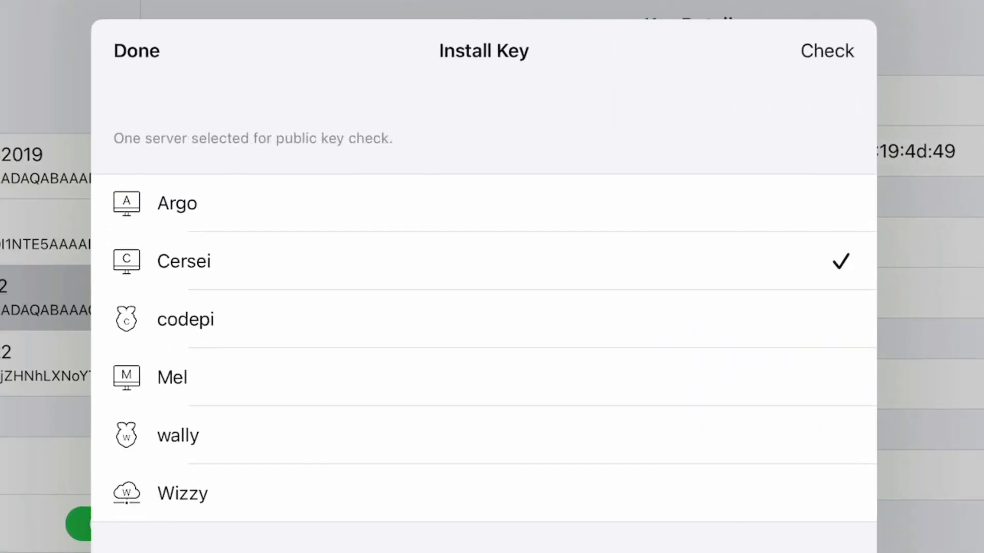
click(827, 51)
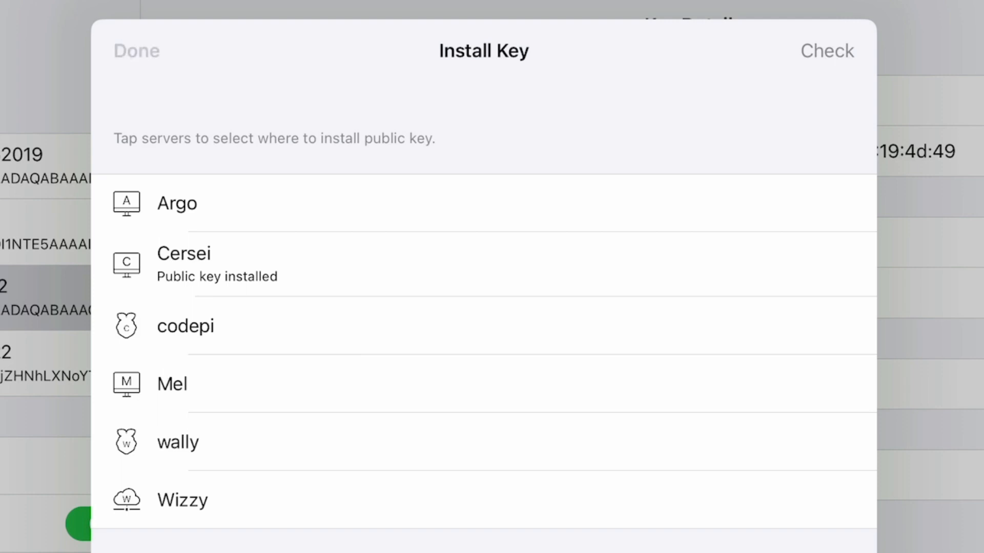
click(136, 51)
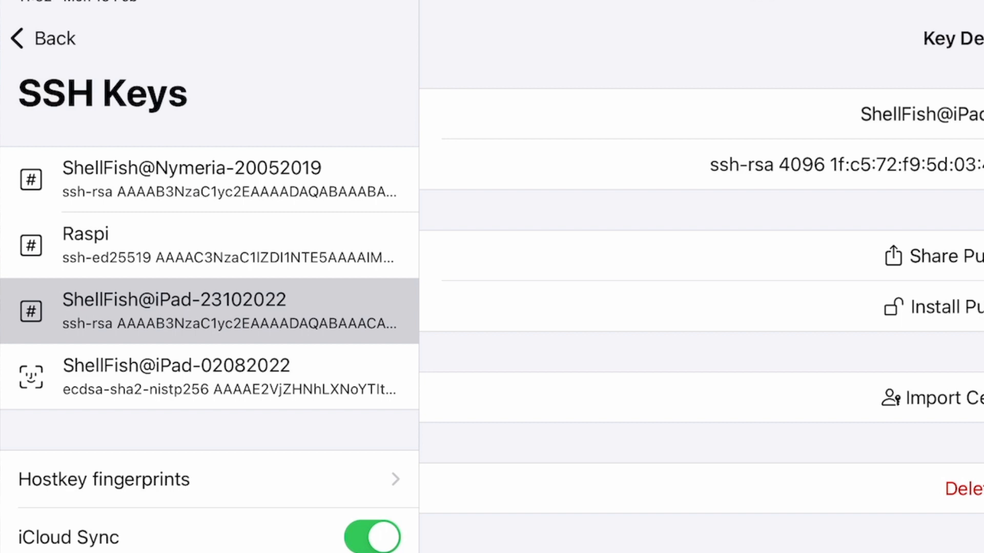
click(42, 38)
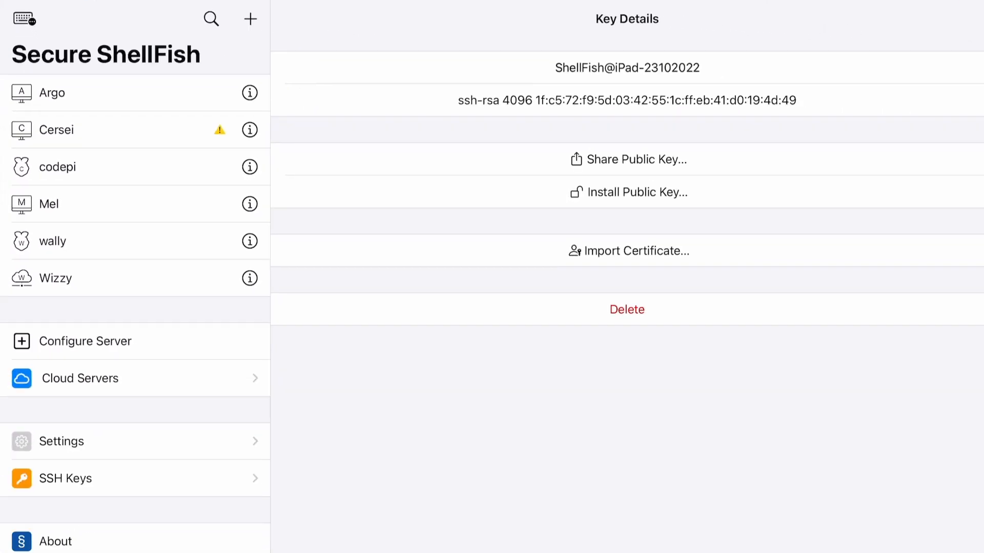
click(82, 129)
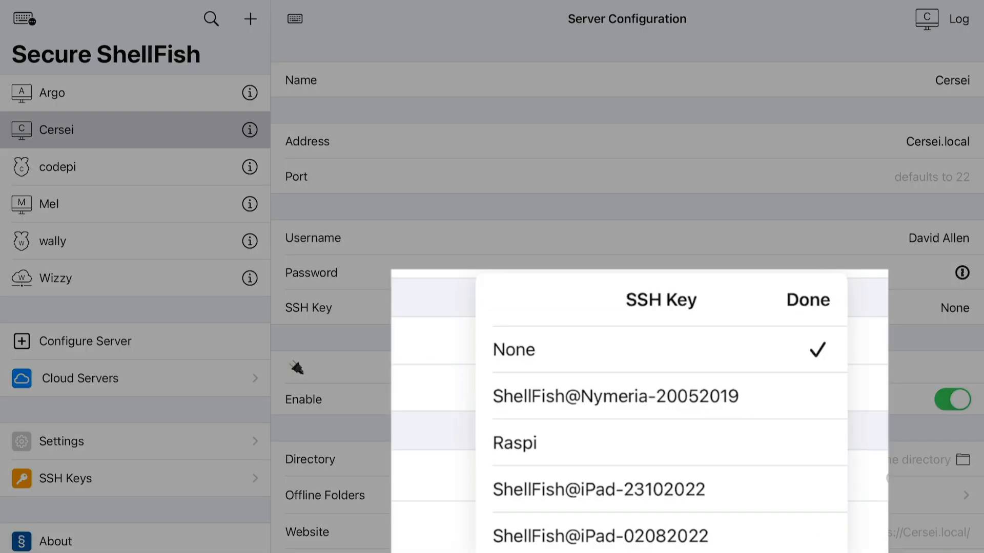
click(598, 490)
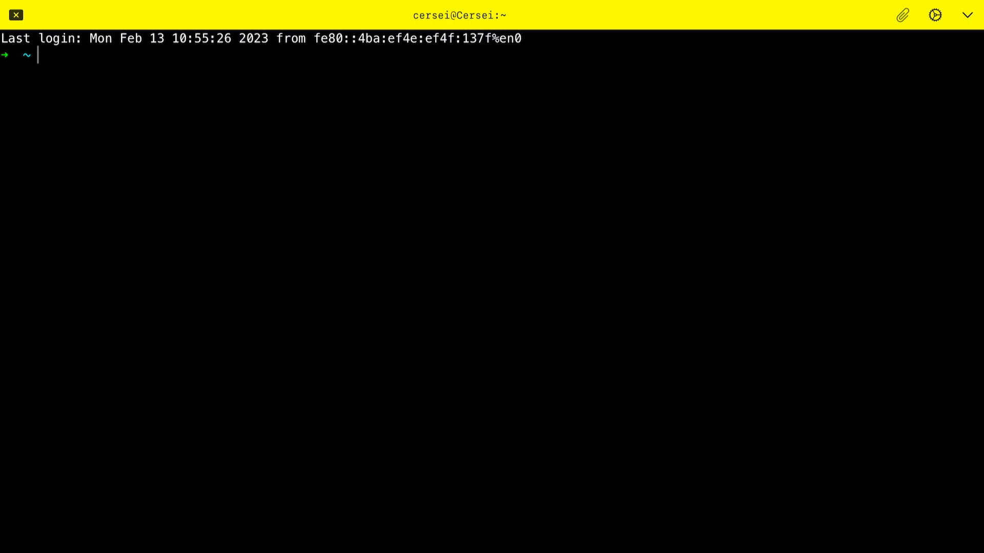
List Cersei's home directory with ll in the new terminal session.
text(ll)
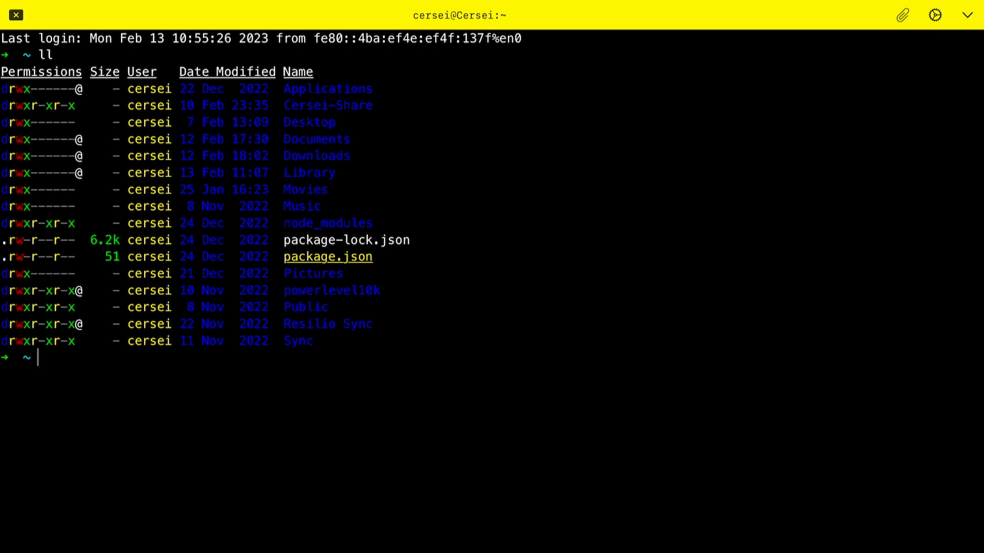
text(lumo)
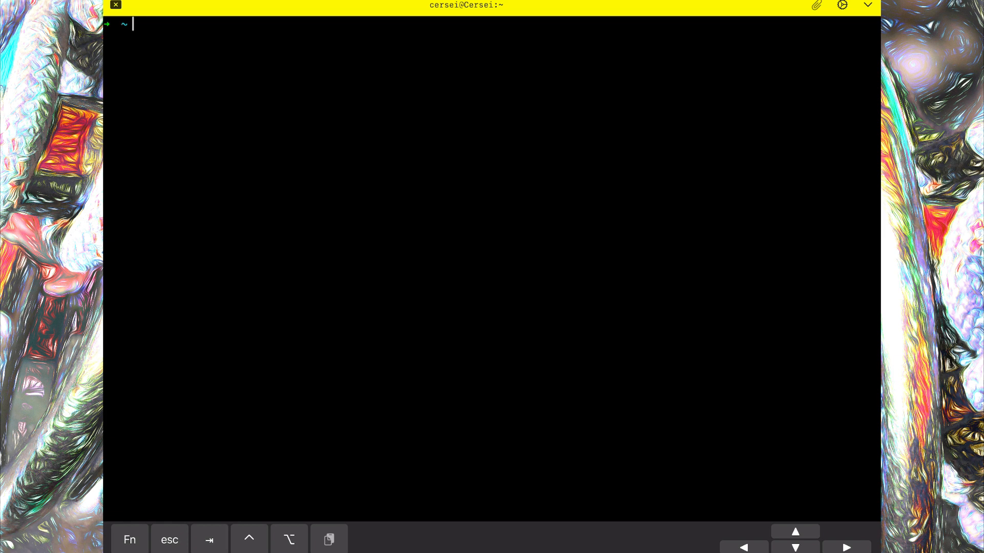
Start a tmux session on Cersei and launch nv in a second window.
text(tm)
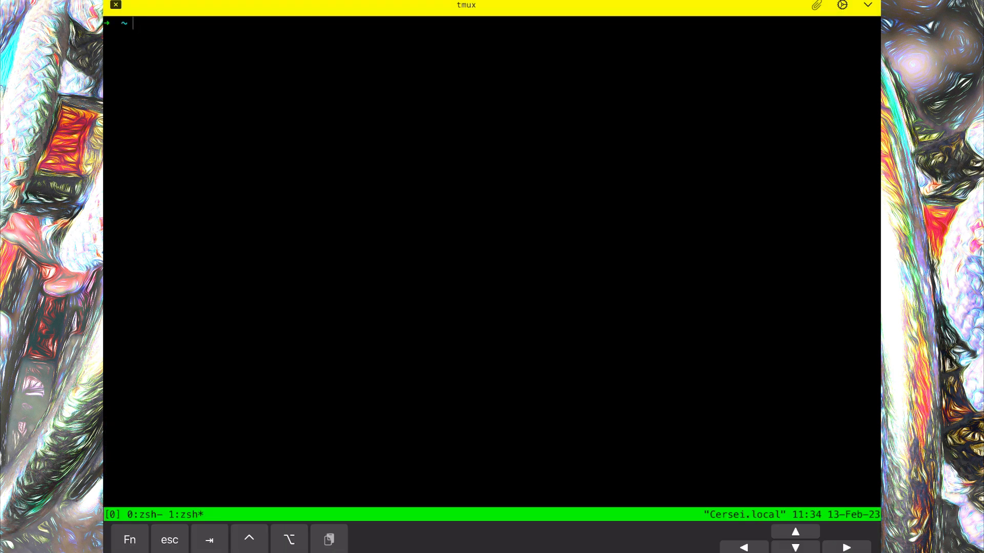
text(nv)
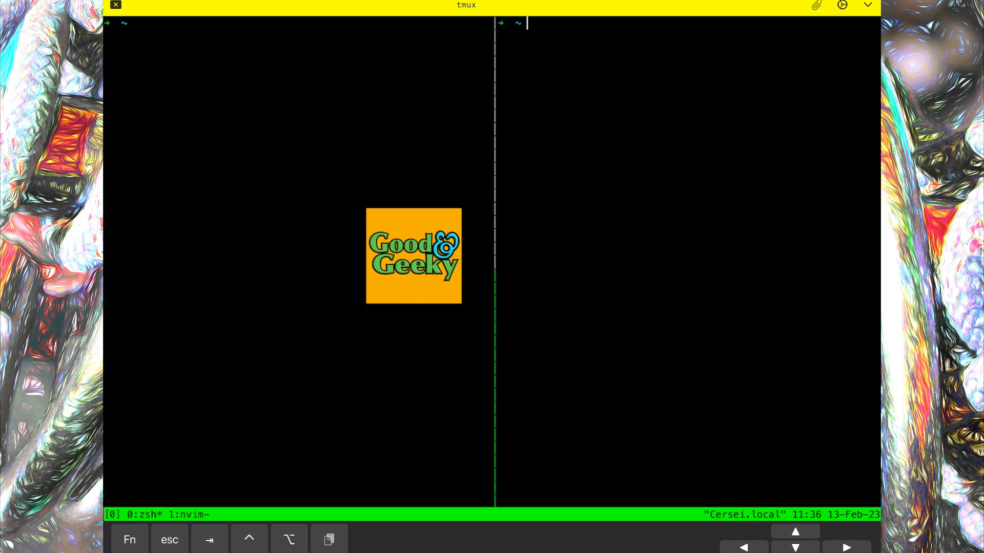
List the home directory in the right pane and run htop in the left pane.
text(ll)
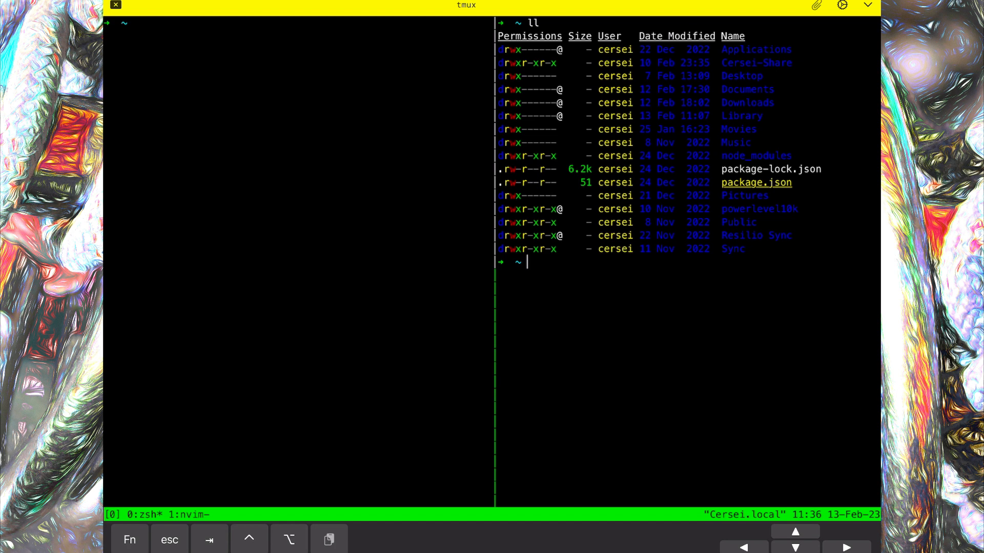
text(0)
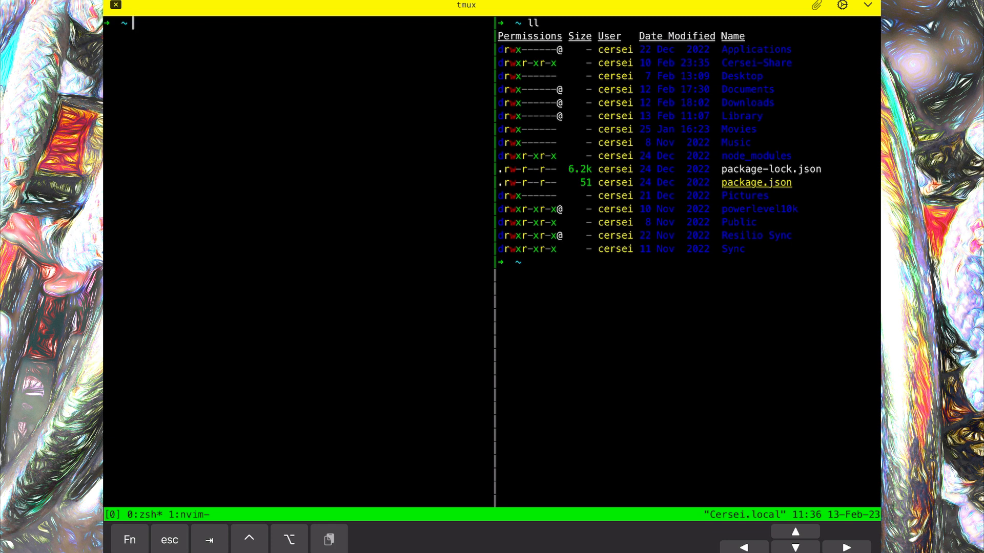
text(htop)
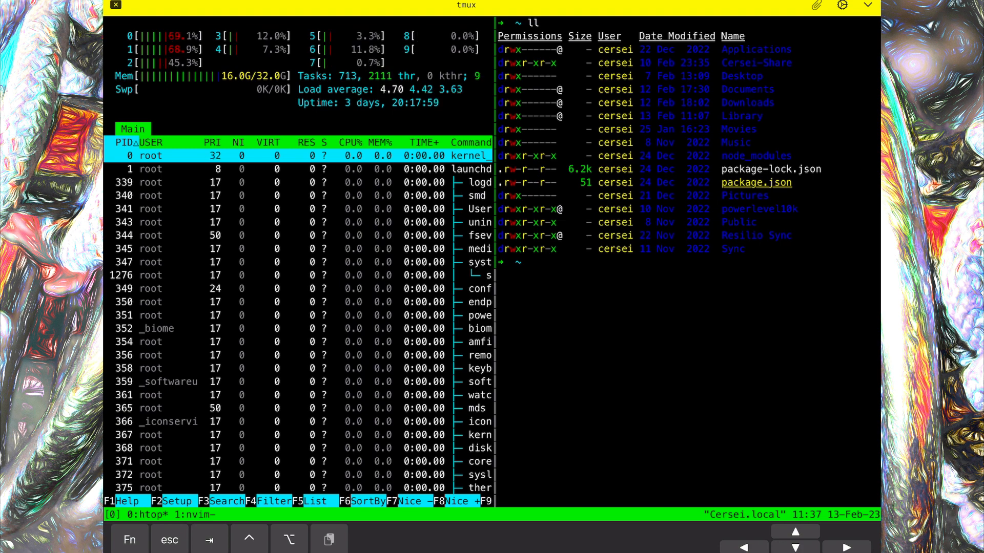
Quit htop and exit the panes to close tmux window 0.
key(q)
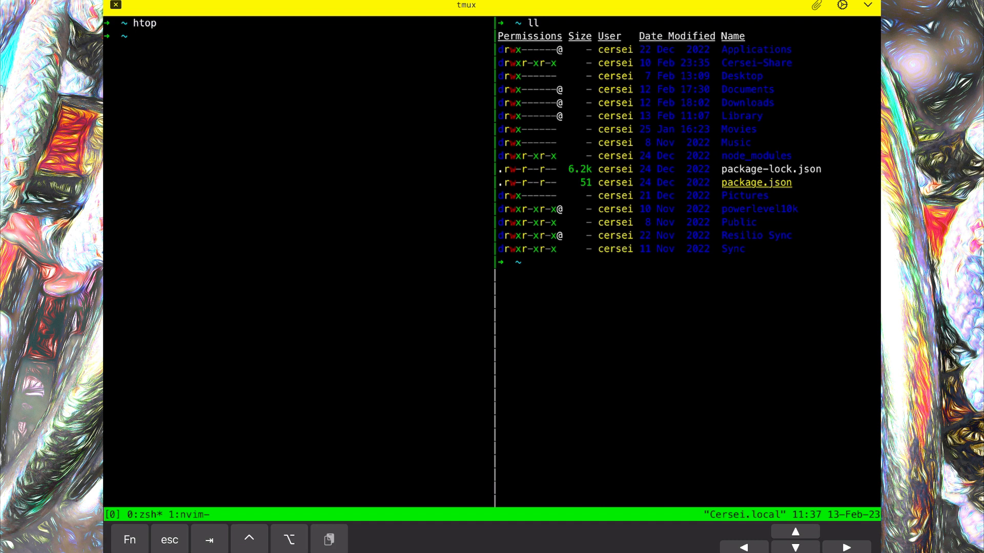
text(ex)
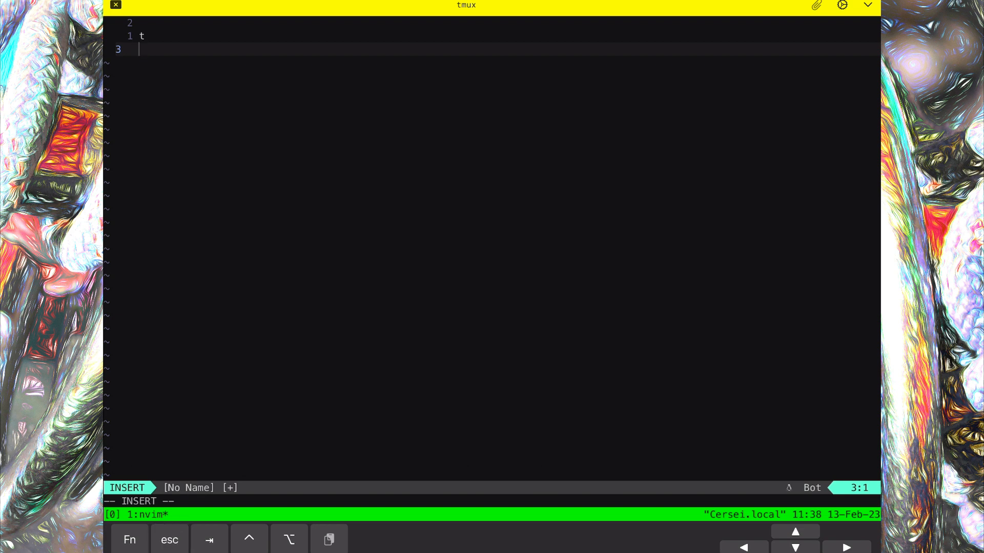
Discard the NeoVim buffer with :q! and exit the tmux session.
key(Escape)
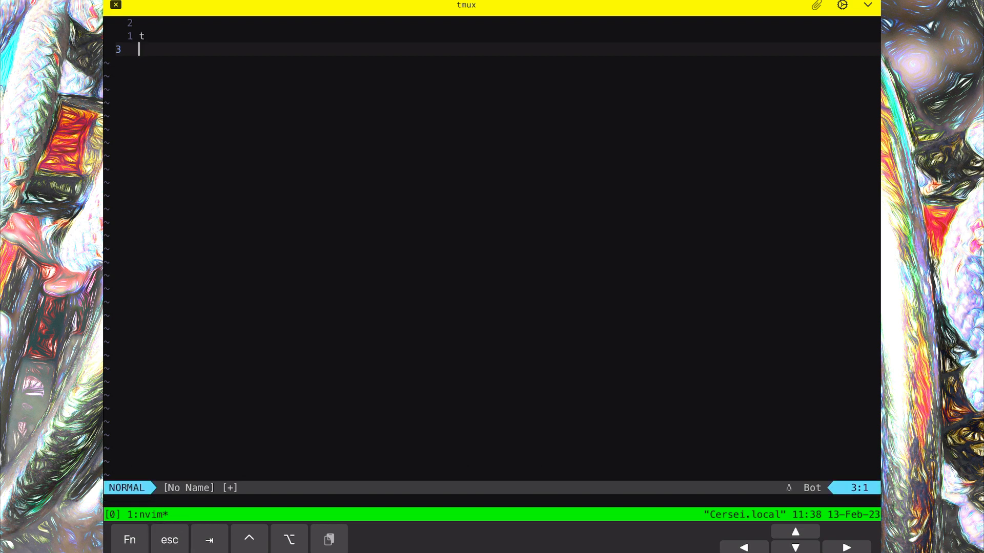
text(:q)
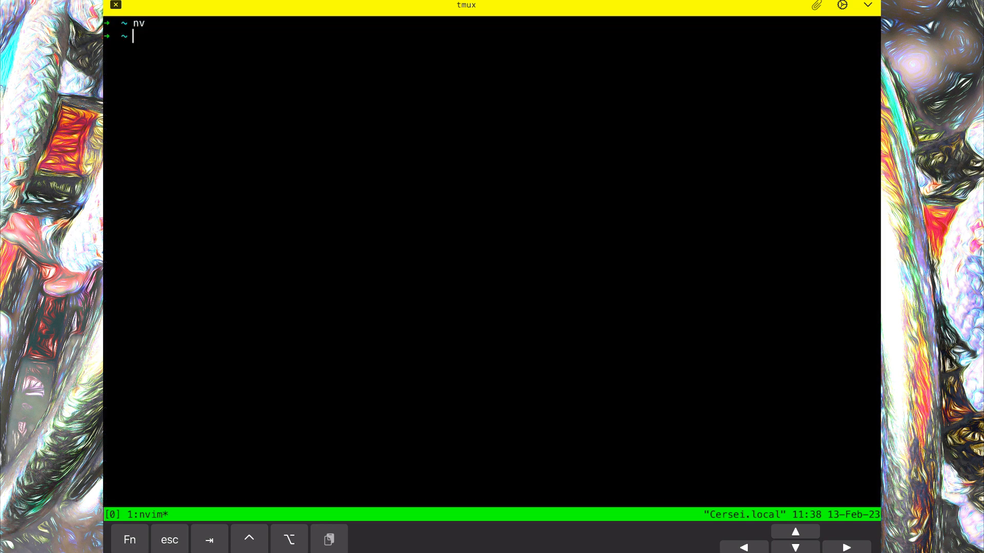
text(exit)
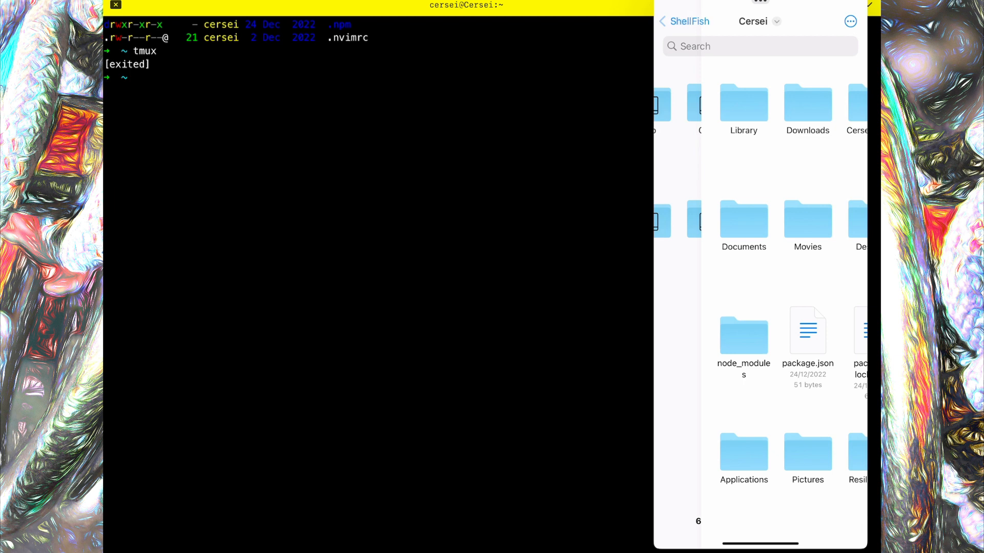
Drag test.txt from On My iPad > testy into Cersei's terminal and list the folder.
click(684, 20)
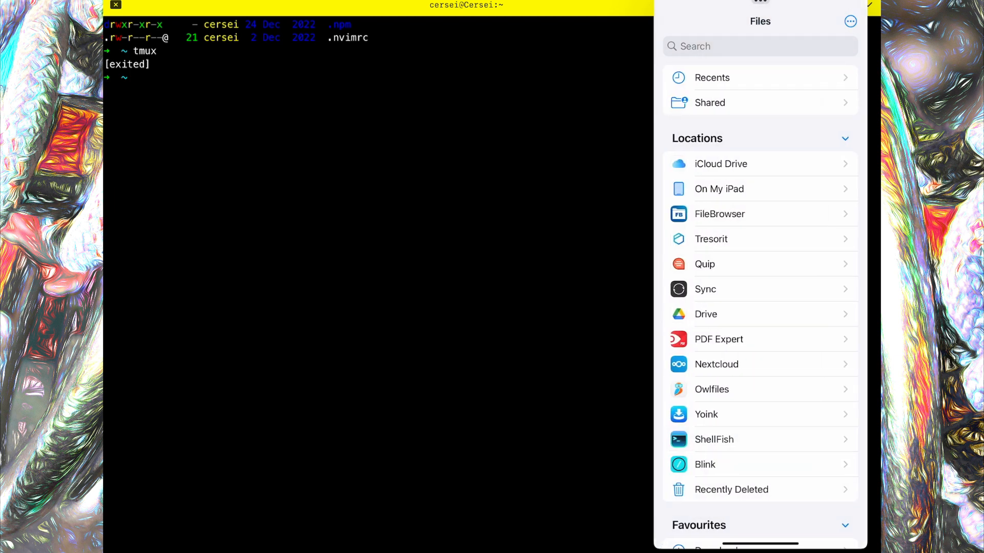
click(718, 189)
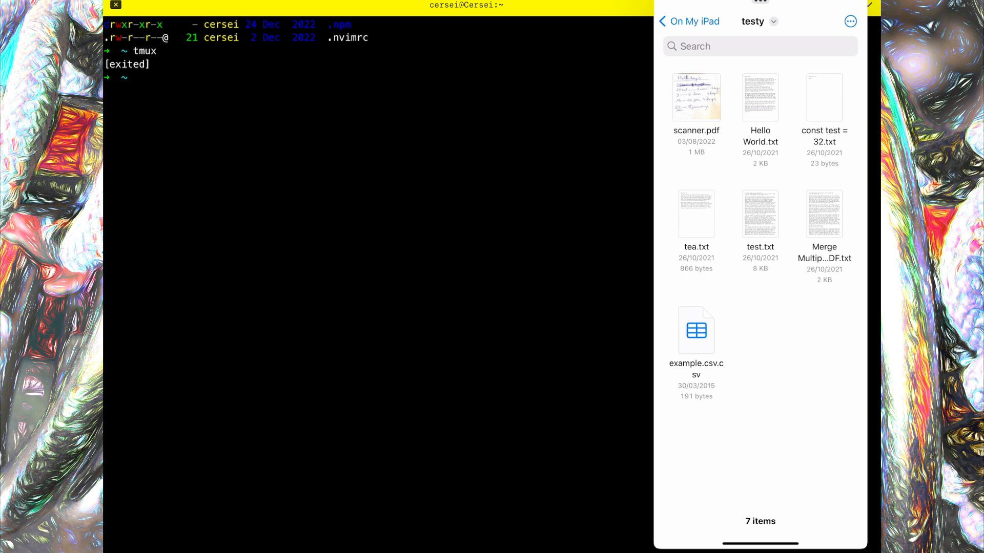
drag(759, 215, 469, 245)
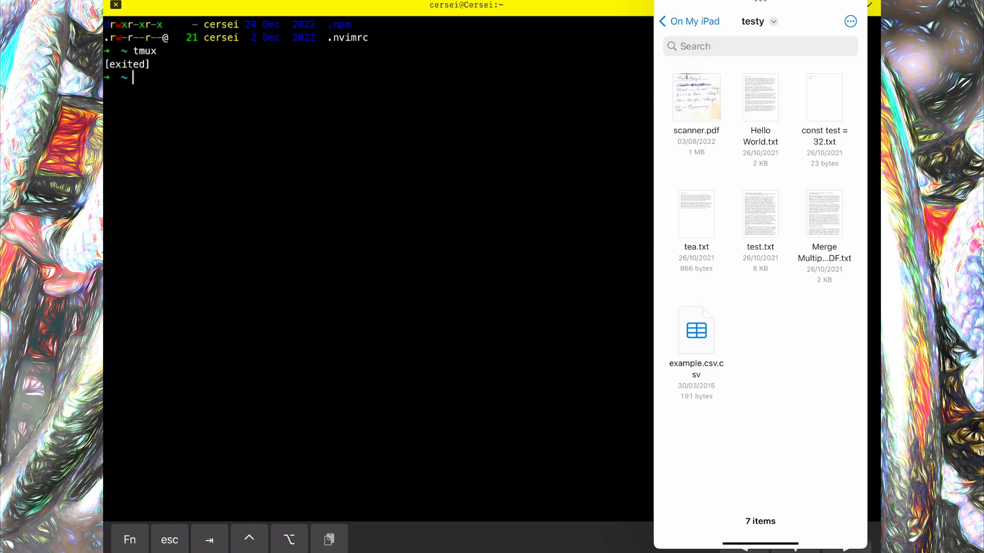
text(ls)
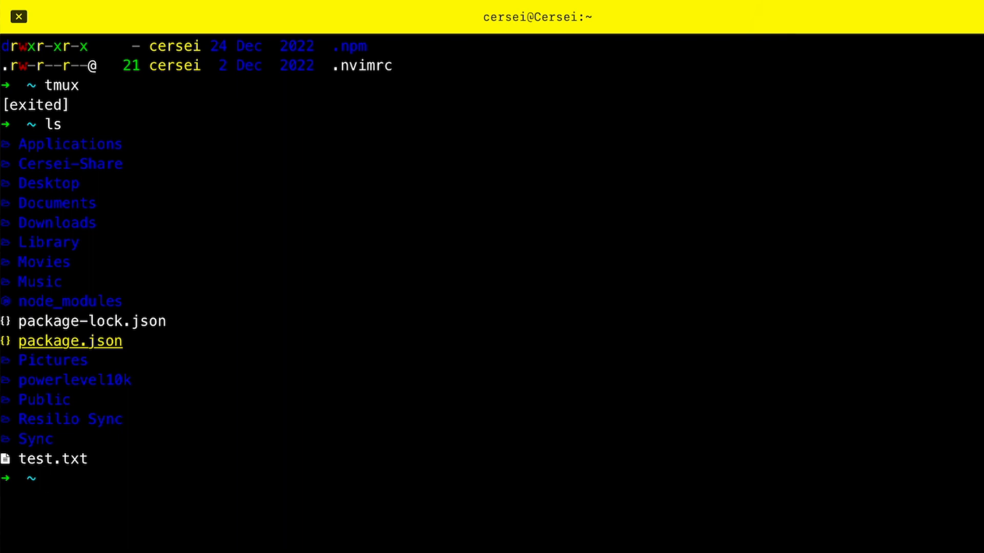
Open test.txt in NeoVim and scroll through the podcast script.
text(nv test.)
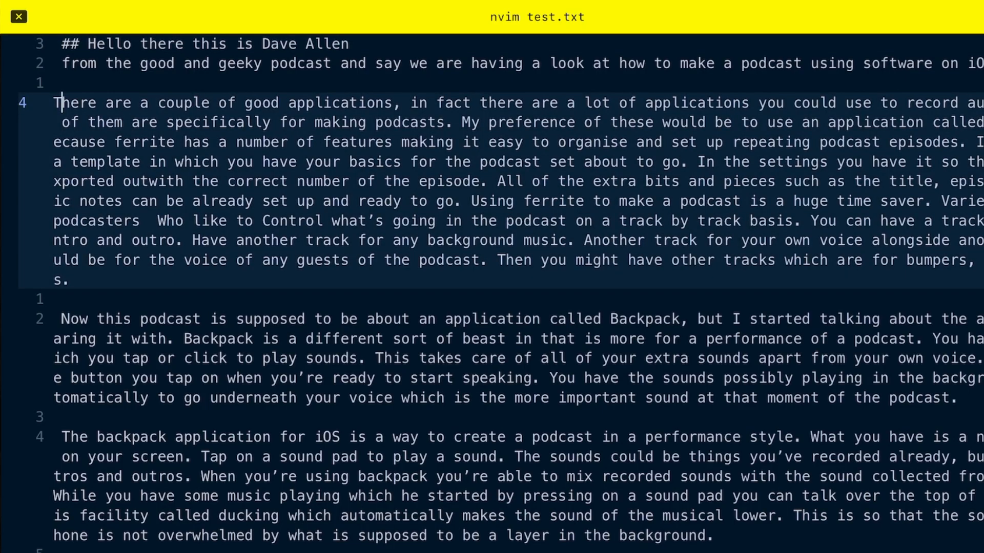
scroll(down, 3)
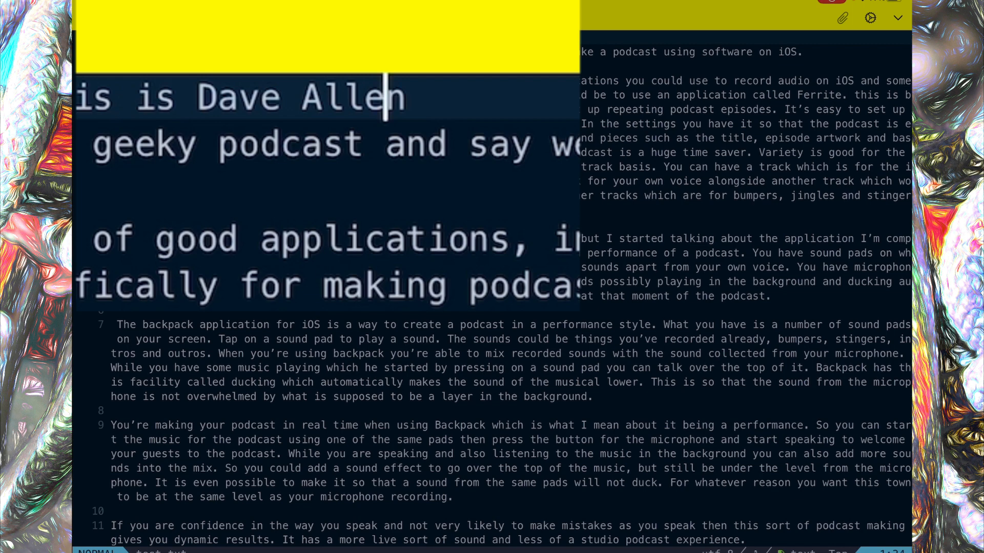
Add a new line reading "other 11:40" below the Hello there heading in test.txt.
key(i)
text(other)
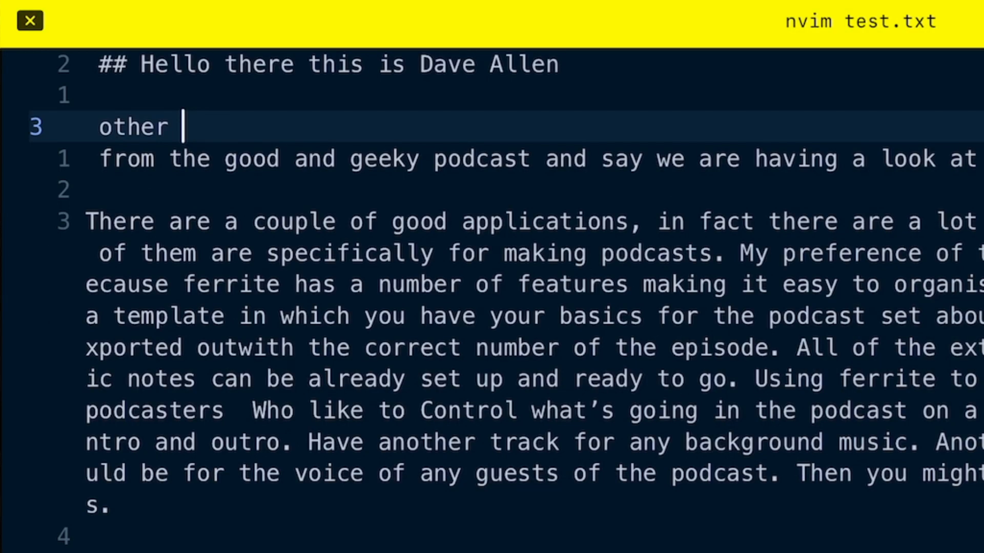
text(te)
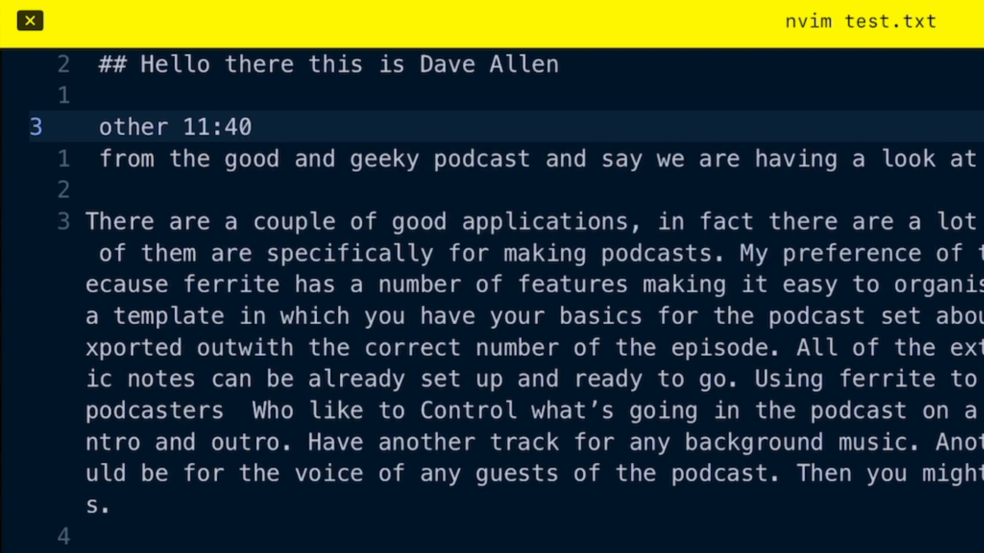
text(text)
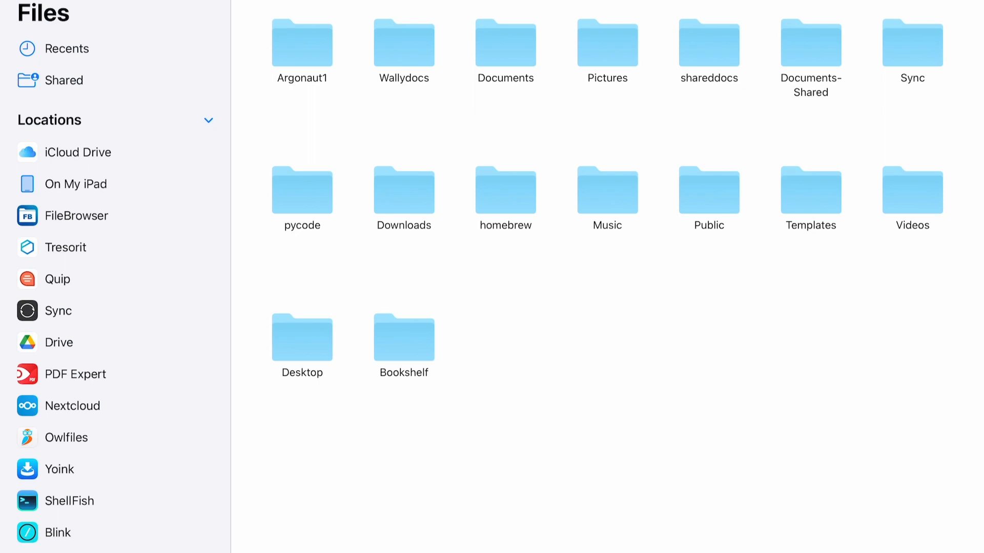
Scroll through the Raspberry Pi folders (Argonaut1, pycode, homebrew, Videos, Bookshelf) under ShellFish.
scroll(right, 3)
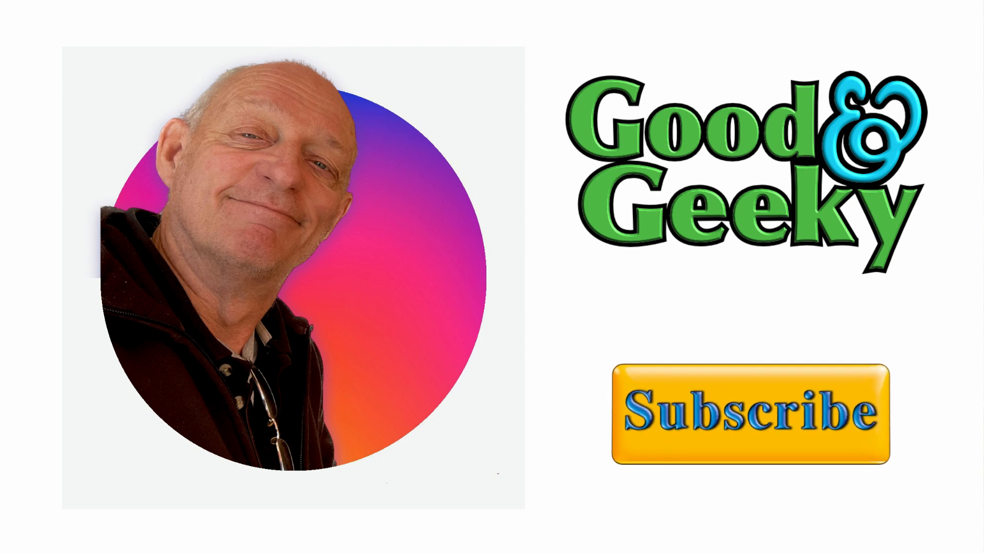
click(748, 413)
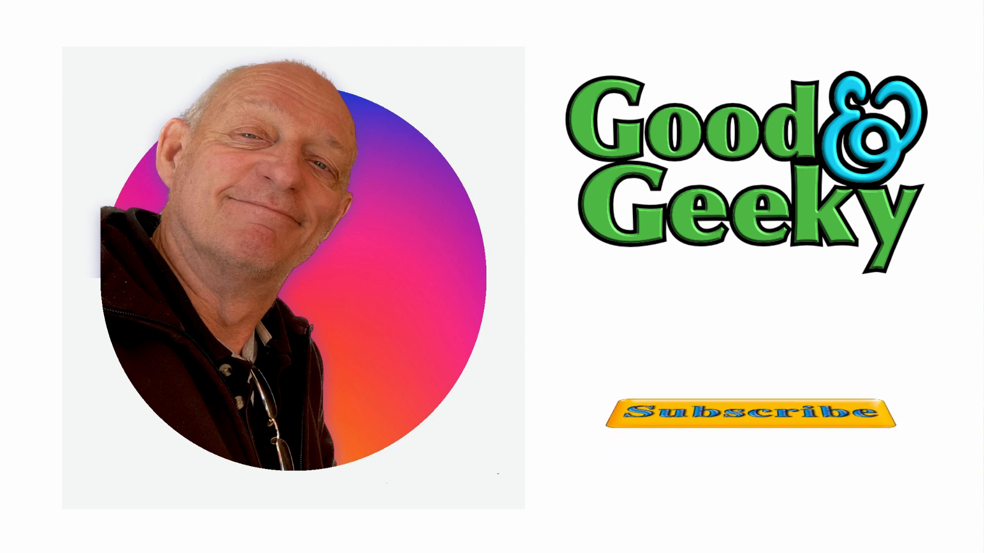